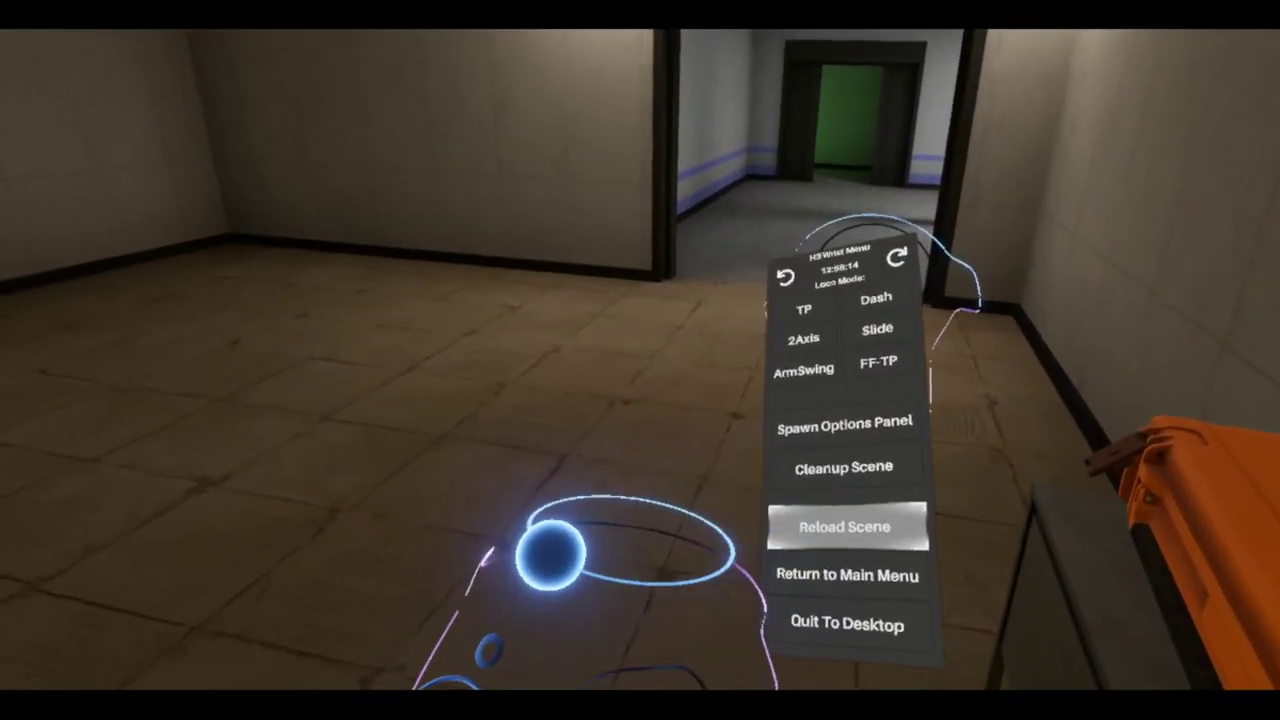
Step: Open the wrist menu and spawn the Options Panel showing its settings sections
click(844, 527)
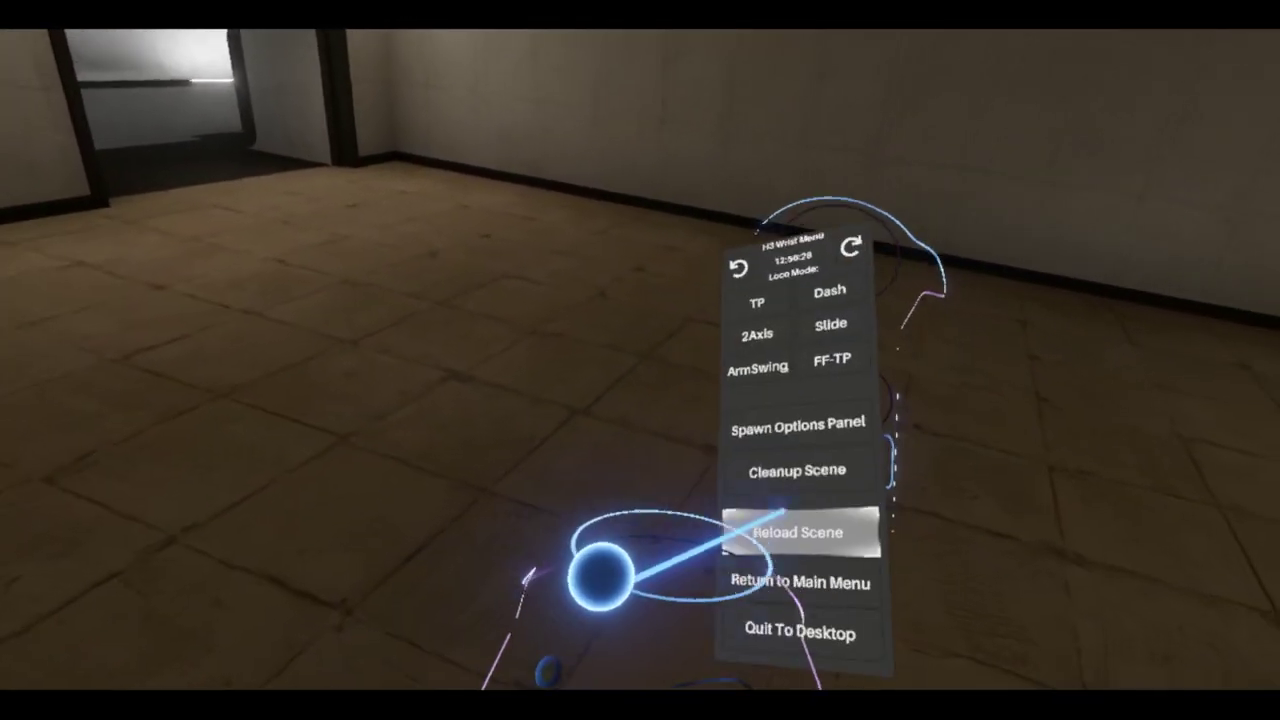
click(797, 423)
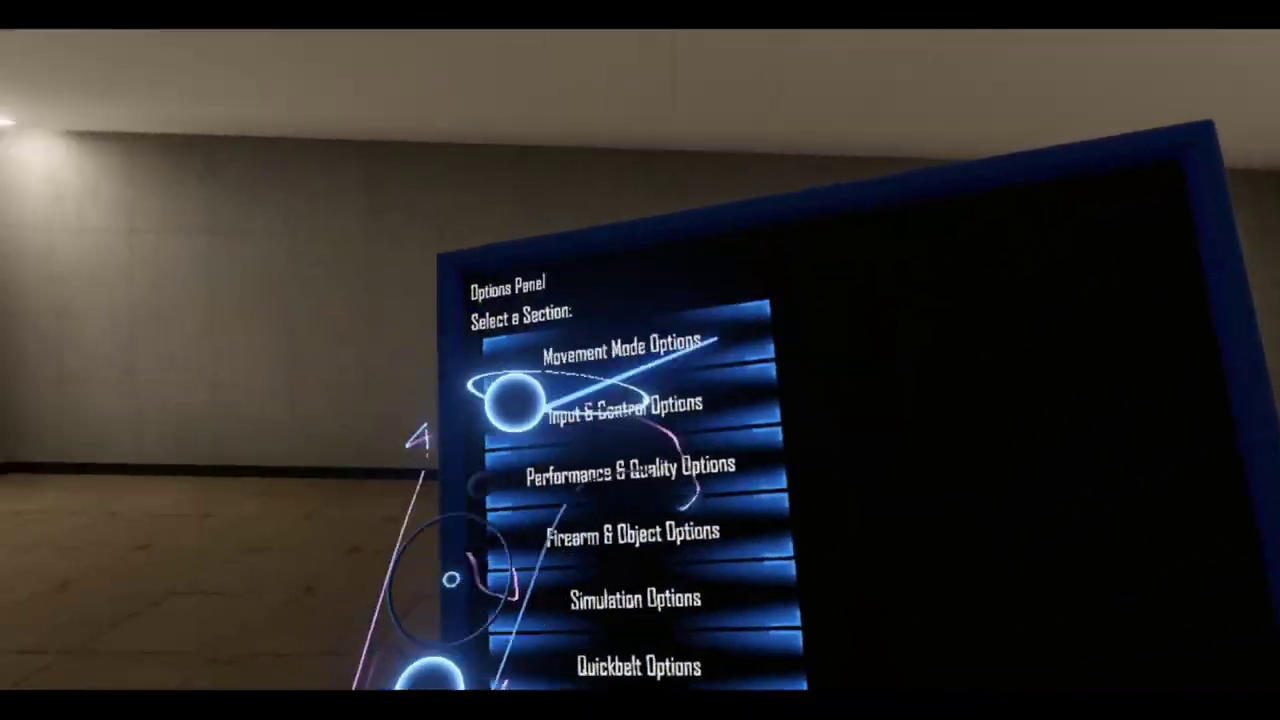
click(630, 533)
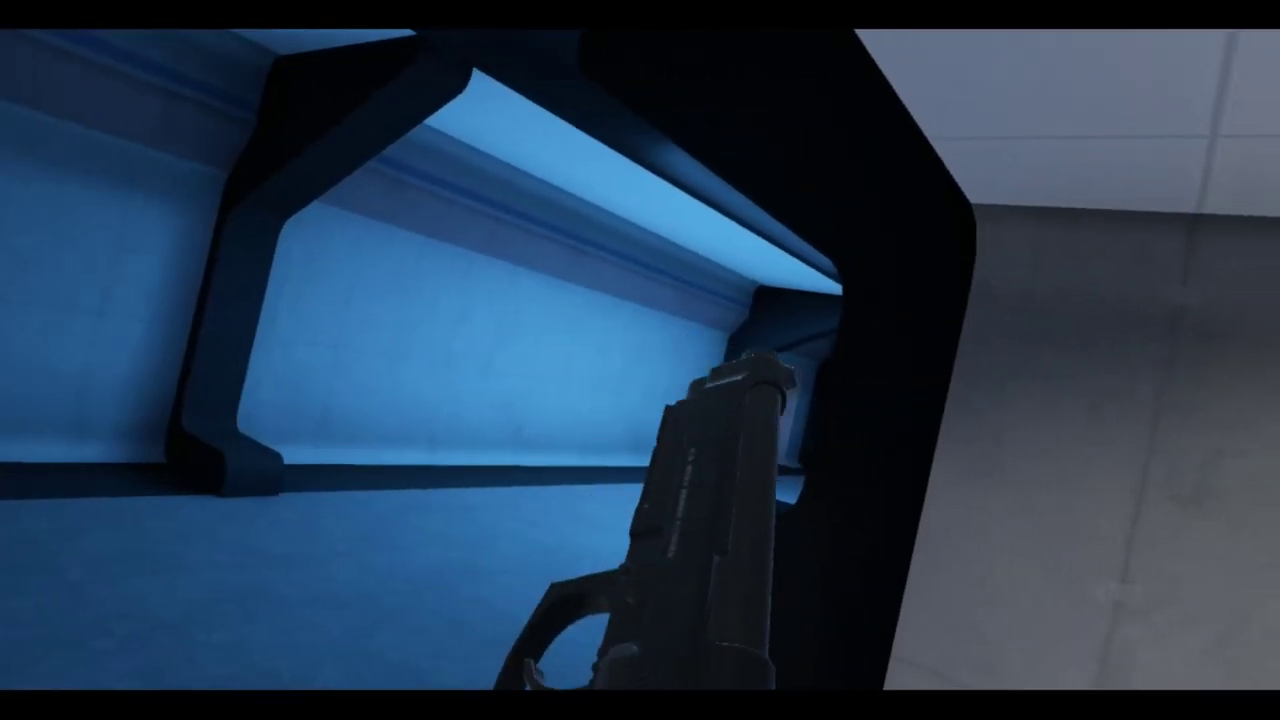
mouse_move(640, 360)
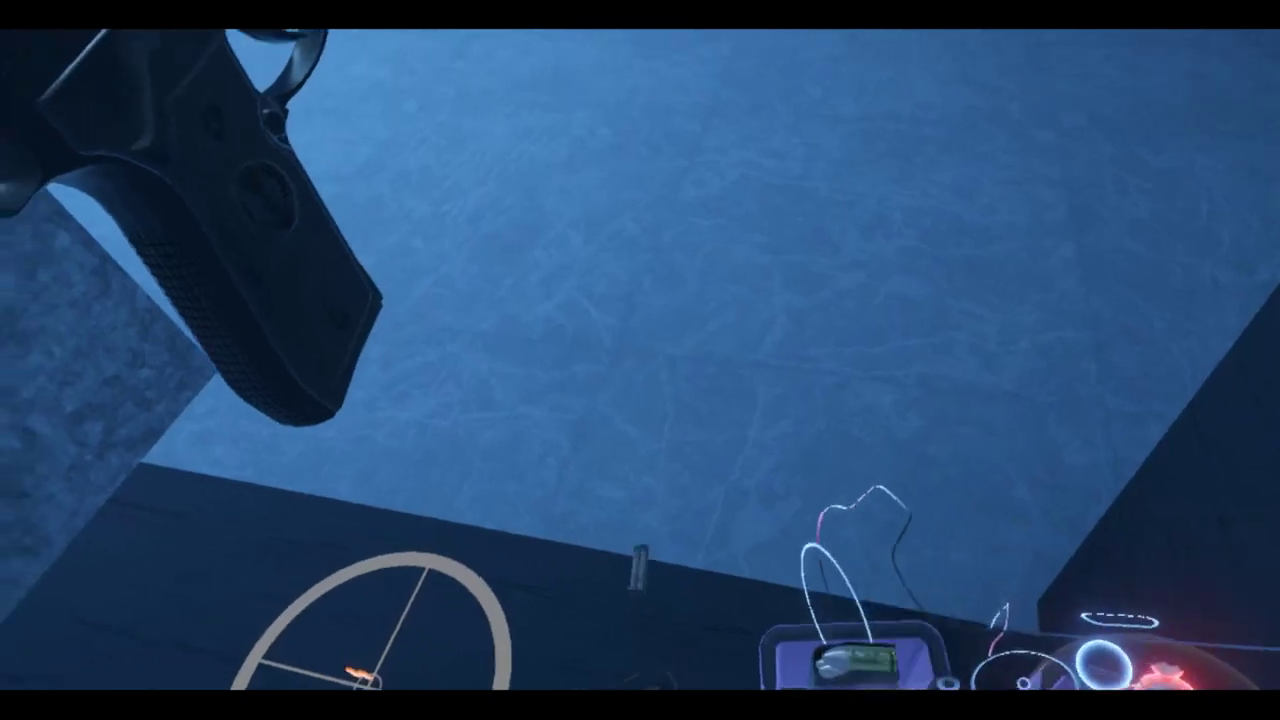
mouse_move(640, 360)
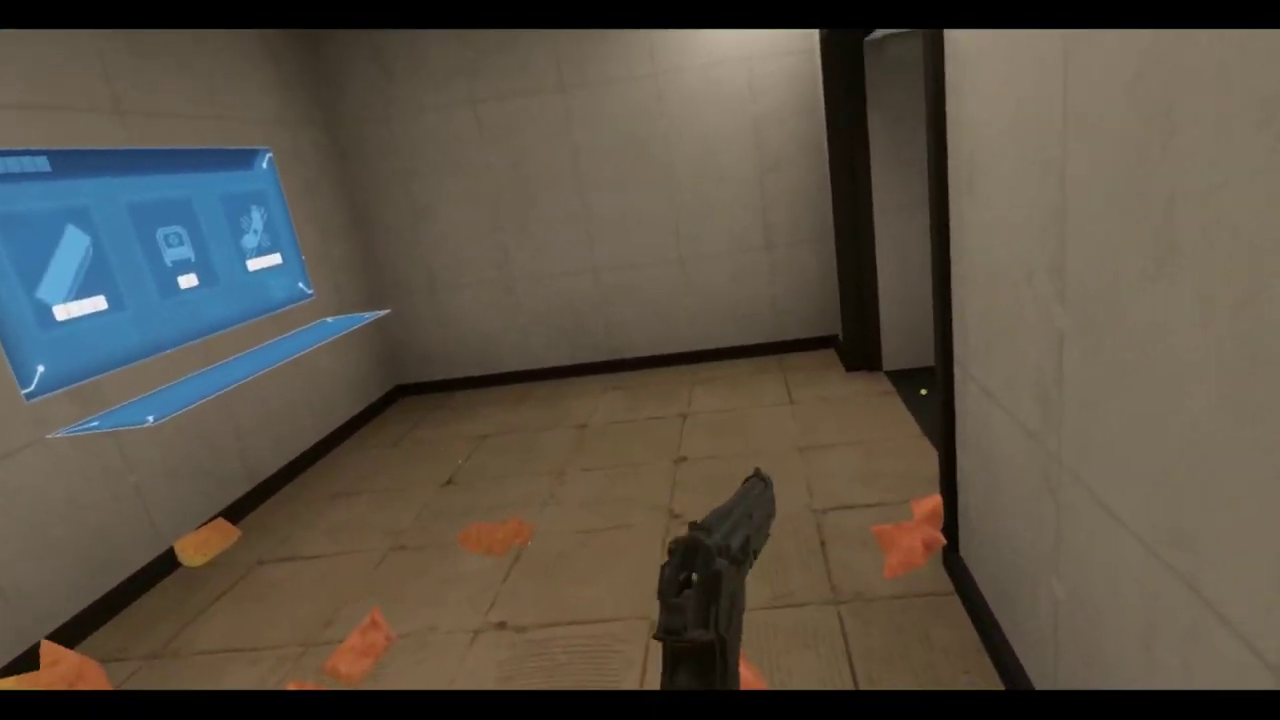
mouse_move(900, 300)
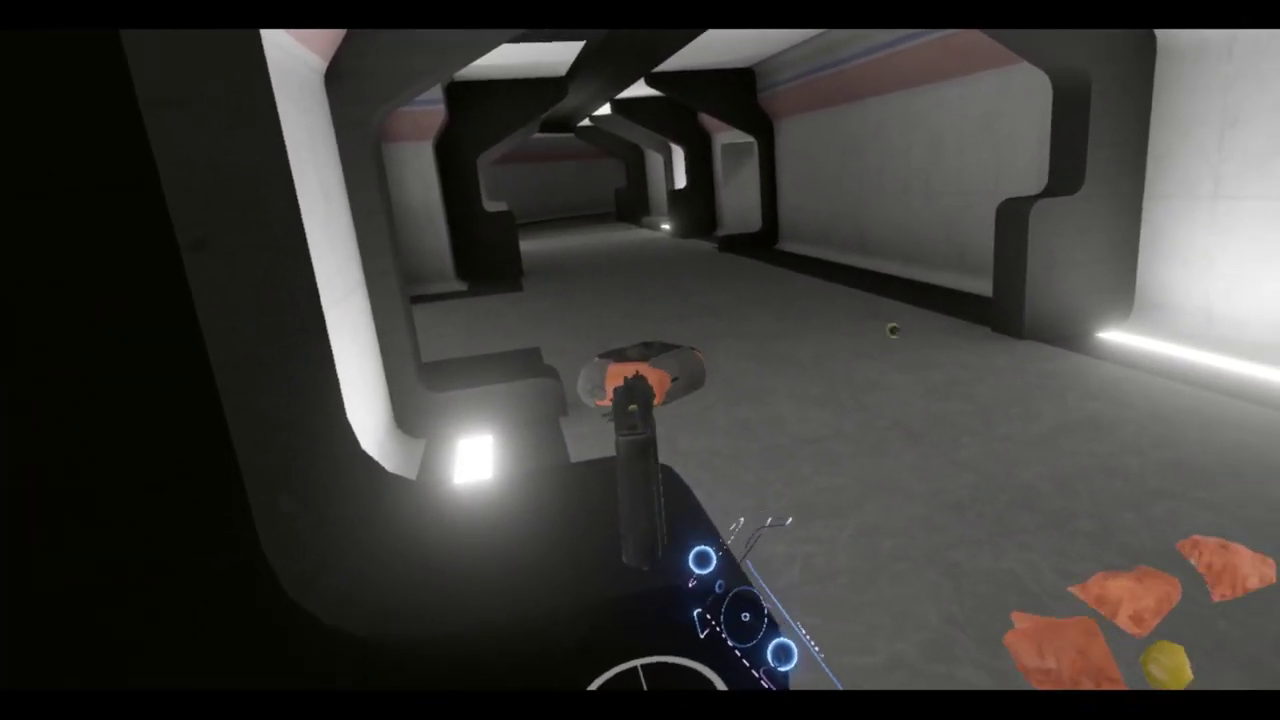
mouse_move(640, 360)
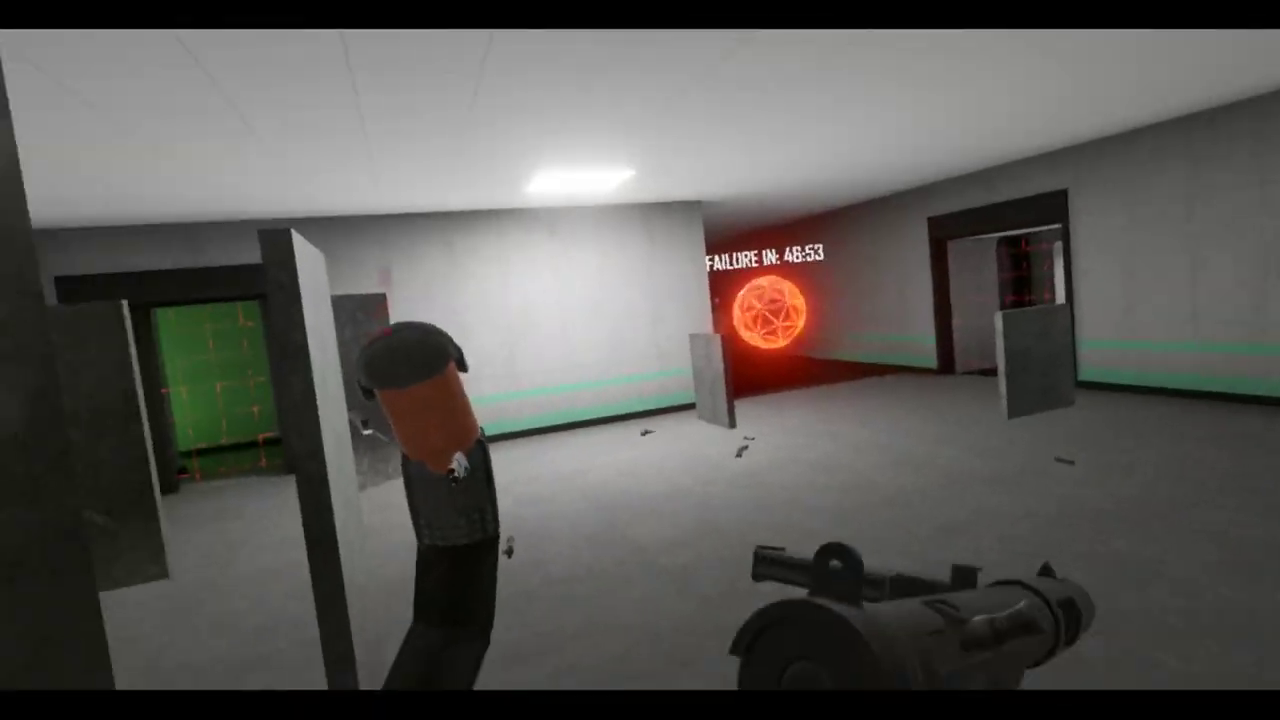
mouse_move(640, 360)
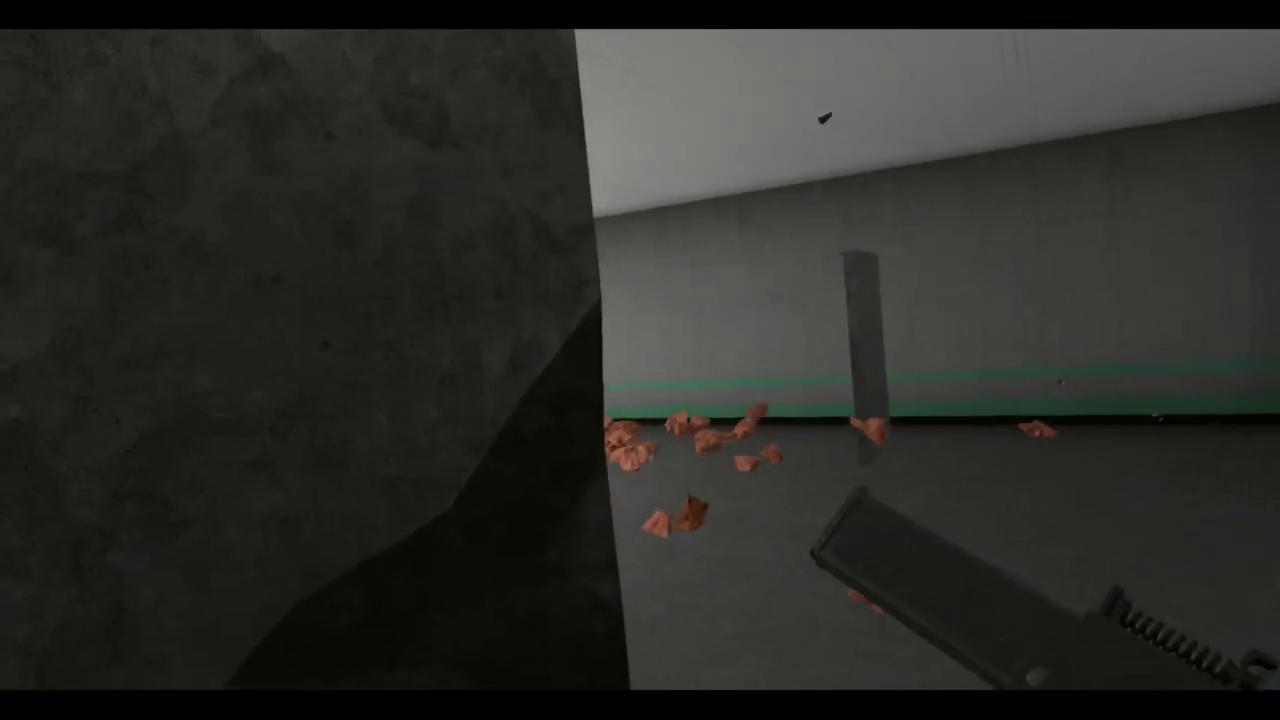
mouse_move(640, 360)
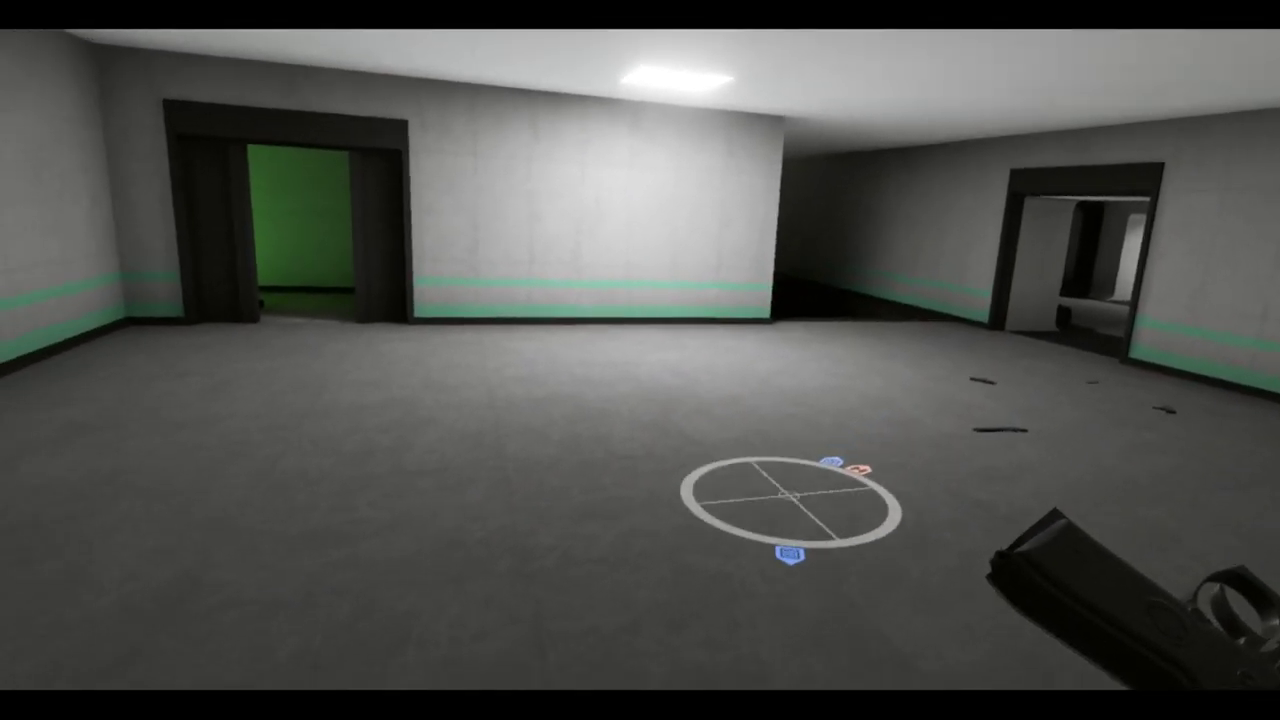
mouse_move(640, 360)
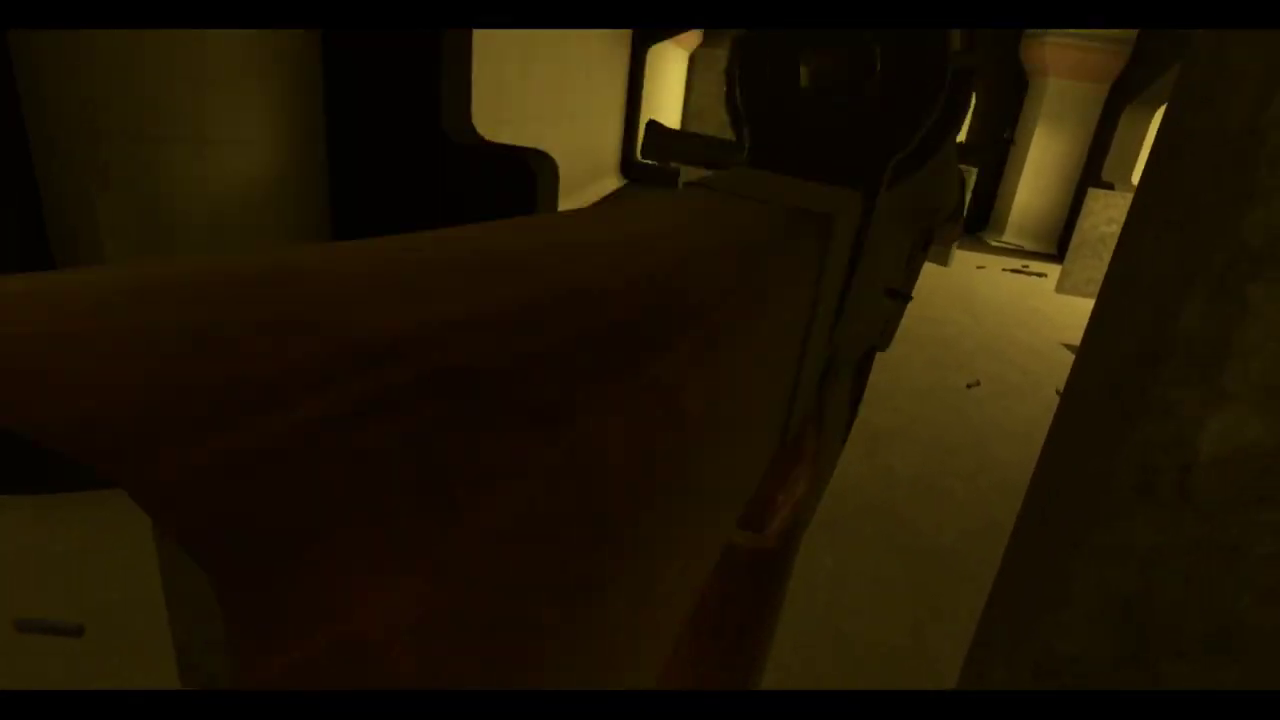
mouse_move(640, 360)
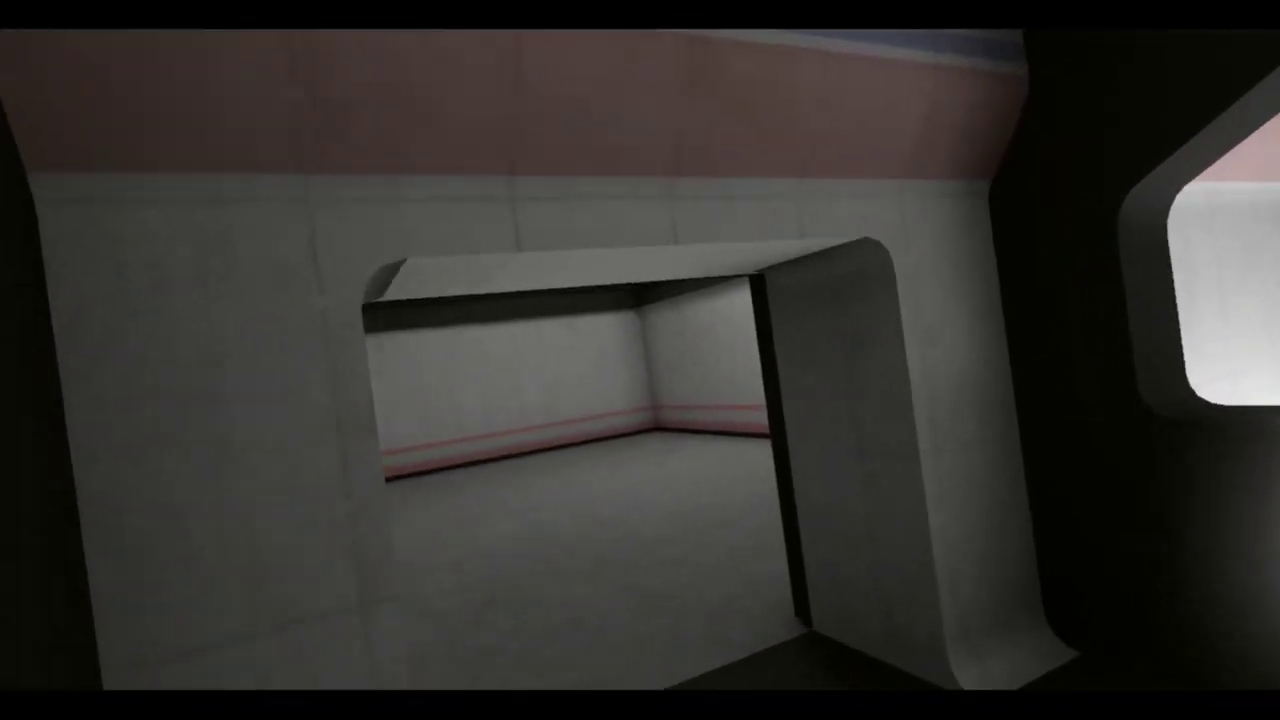
mouse_move(640, 360)
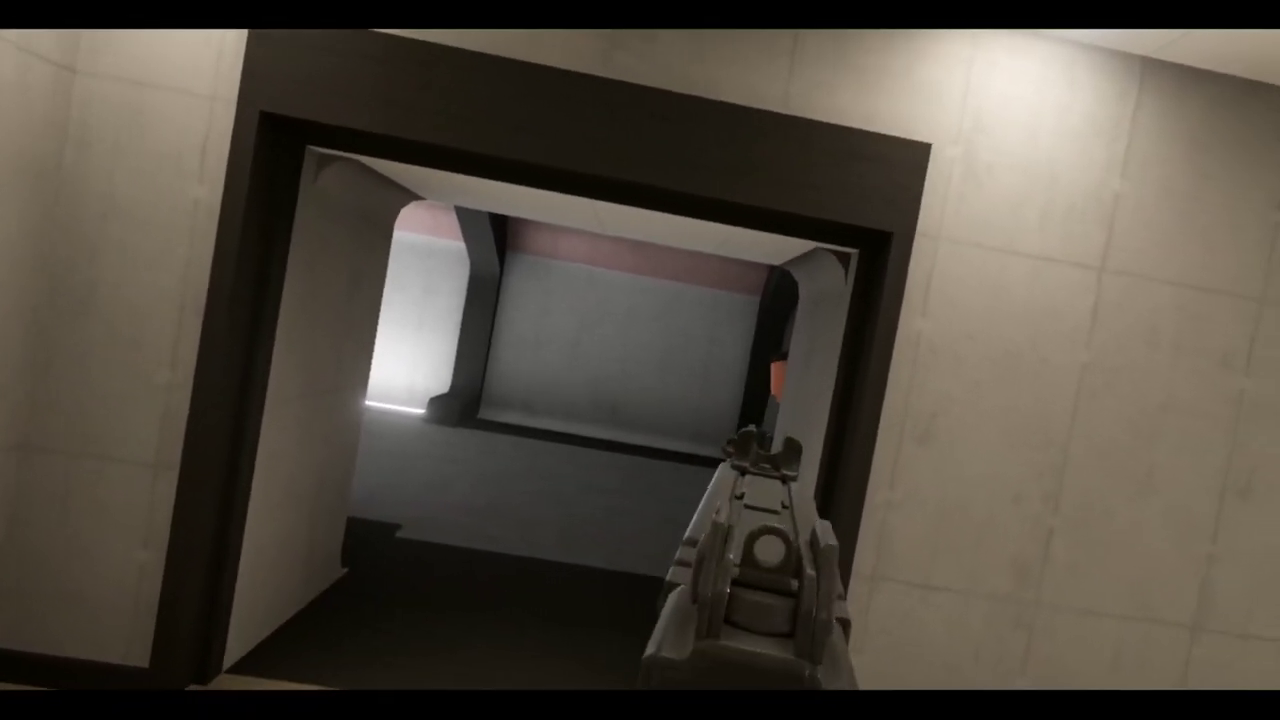
mouse_move(640, 360)
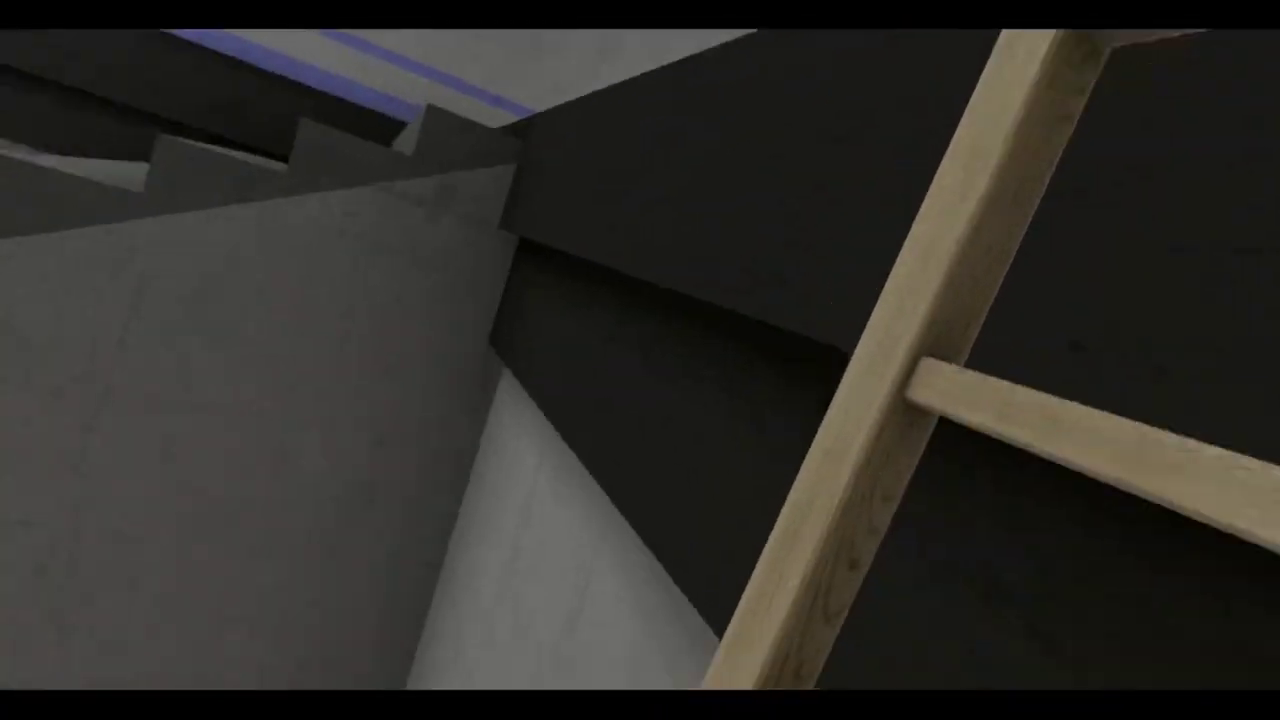
mouse_move(640, 360)
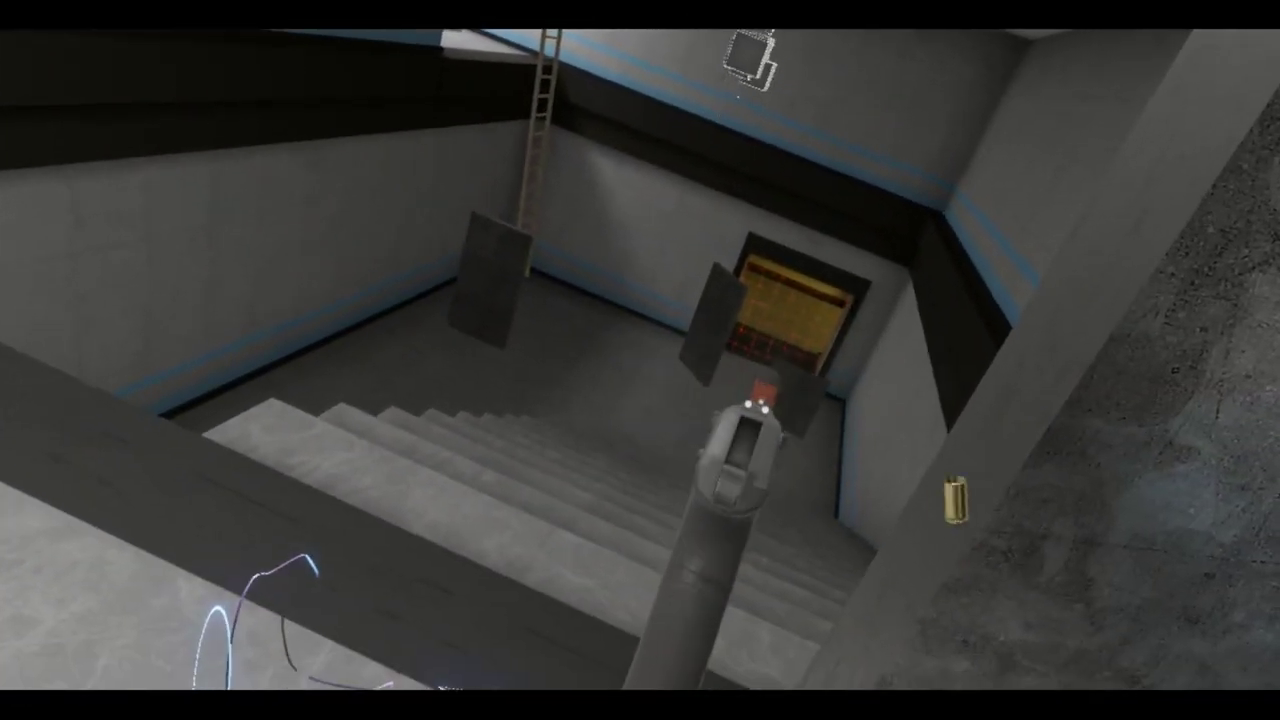
Step: Fire the pistol down the stairwell at the lit doorway below
click(750, 420)
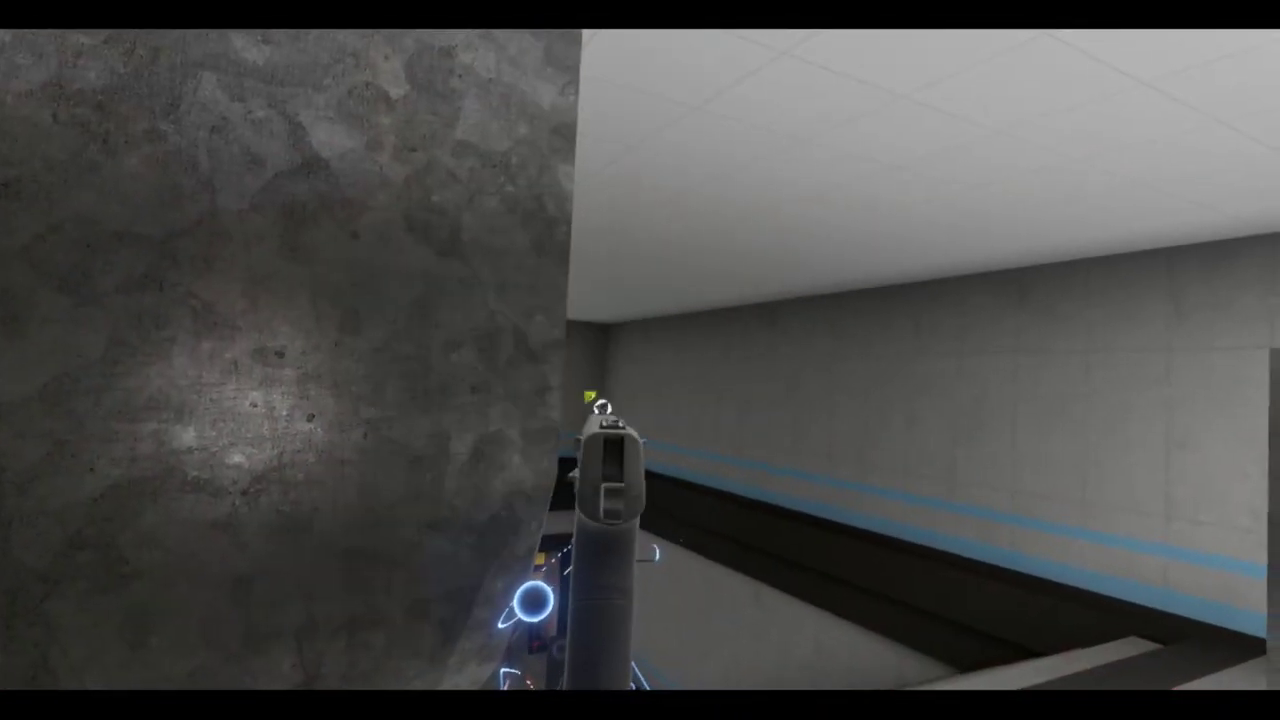
Step: Advance to the blue-striped corridor corner and fire the raised pistol down the hallway
click(640, 360)
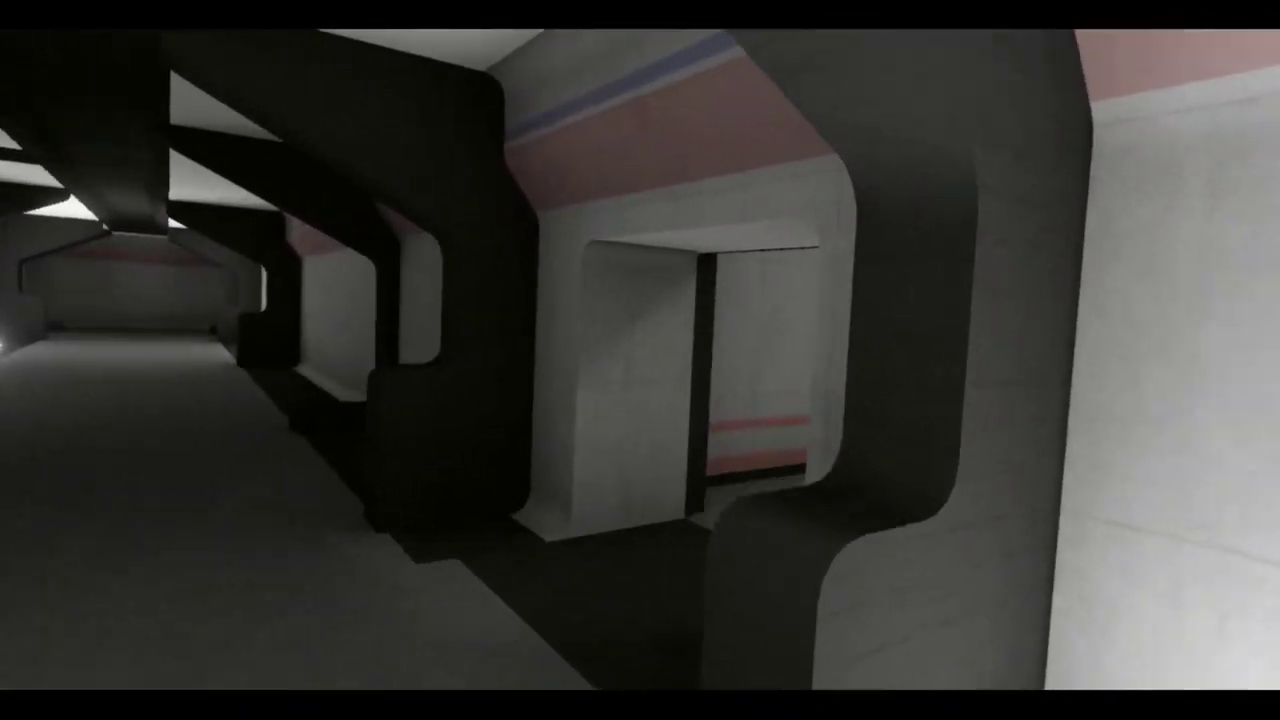
mouse_move(640, 360)
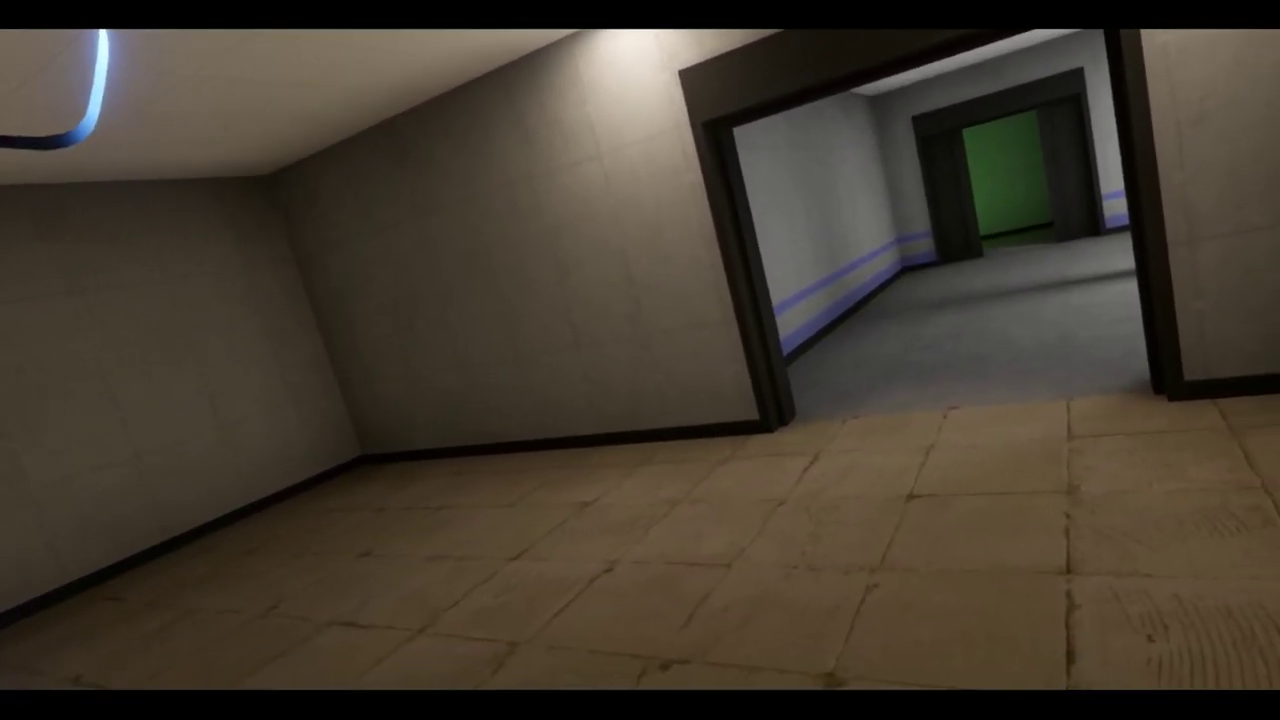
mouse_move(640, 360)
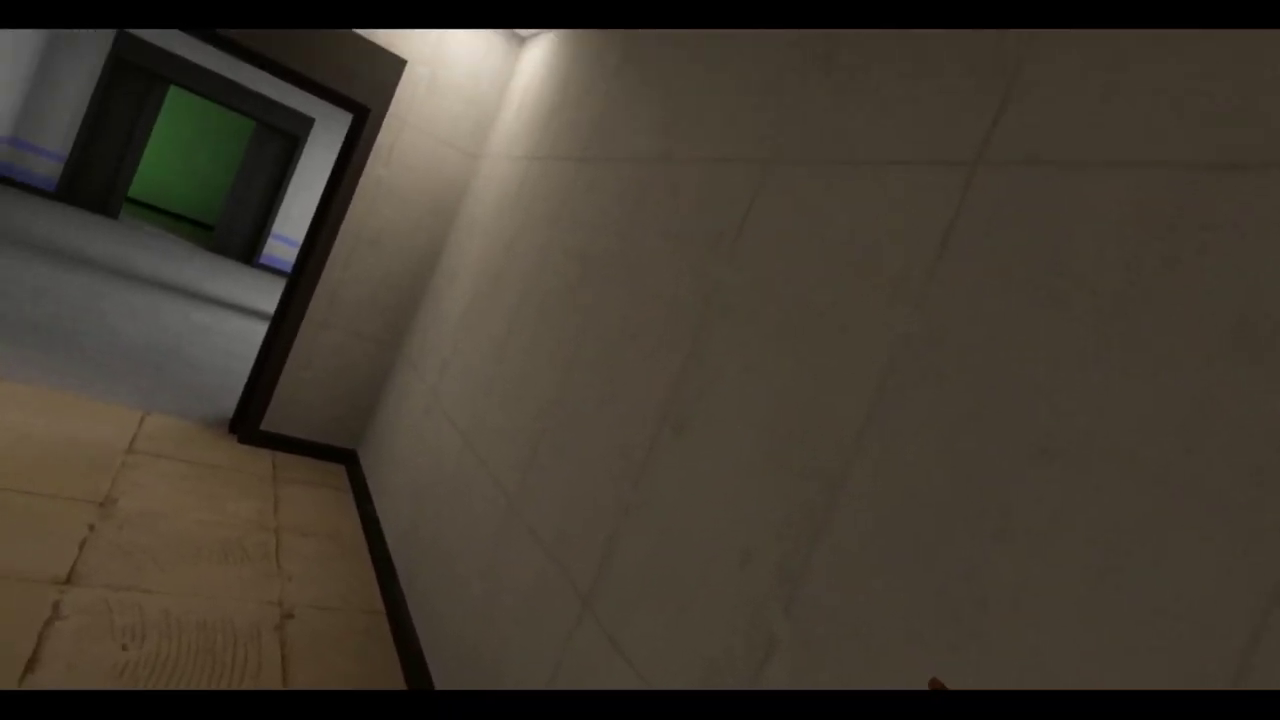